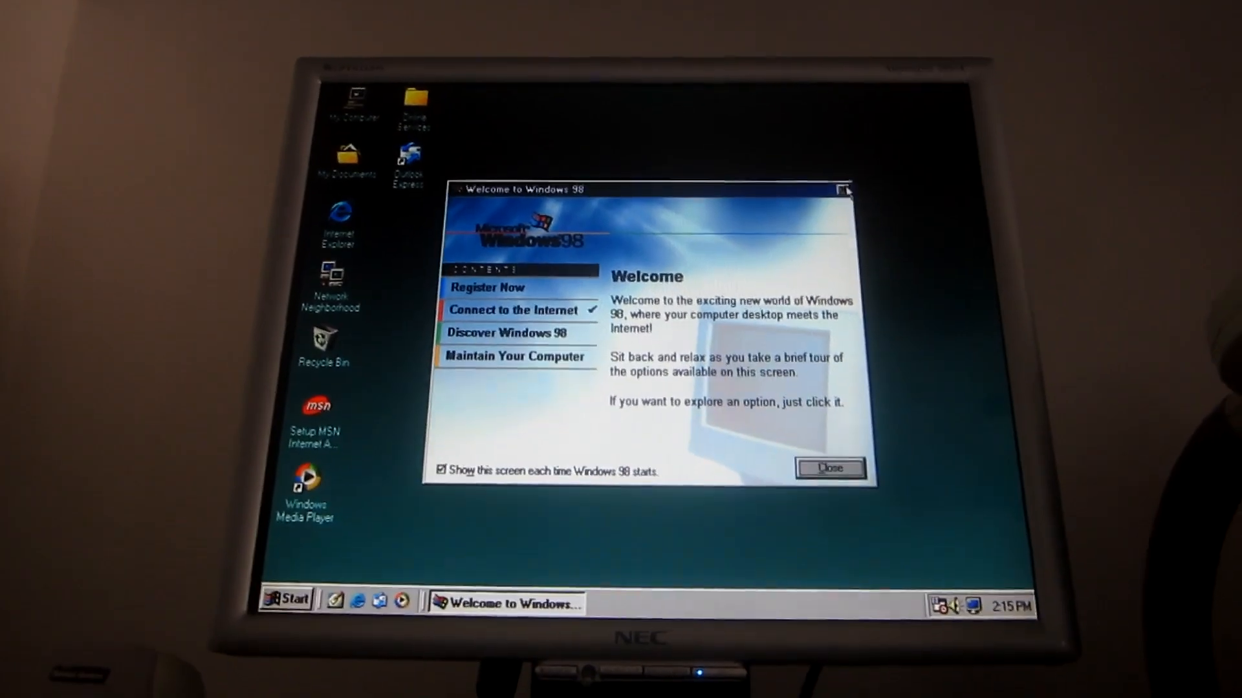
- Close the Welcome to Windows 98 dialog to reach a clean desktop
{"action": "left_click", "coordinate": [830, 467]}
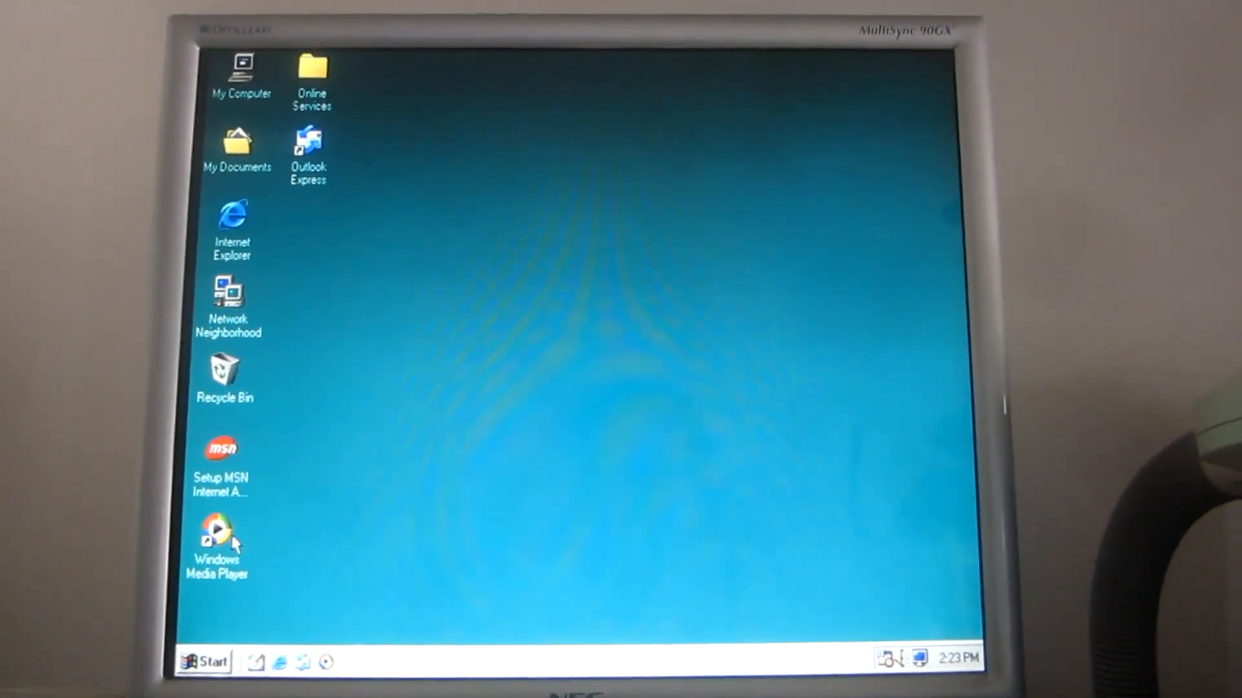
- Launch Windows Media Player from the desktop and view its About box showing version 9.00.00.2980
{"action": "left_click", "coordinate": [216, 535]}
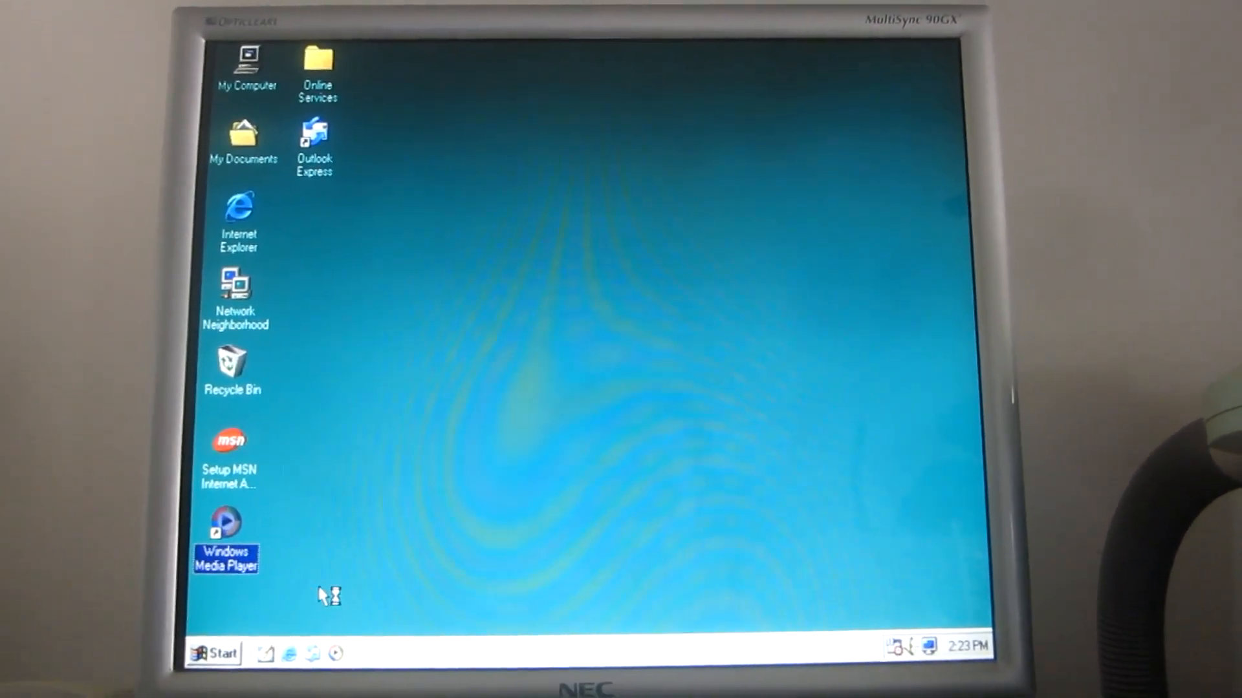
{"action": "double_click", "coordinate": [225, 526]}
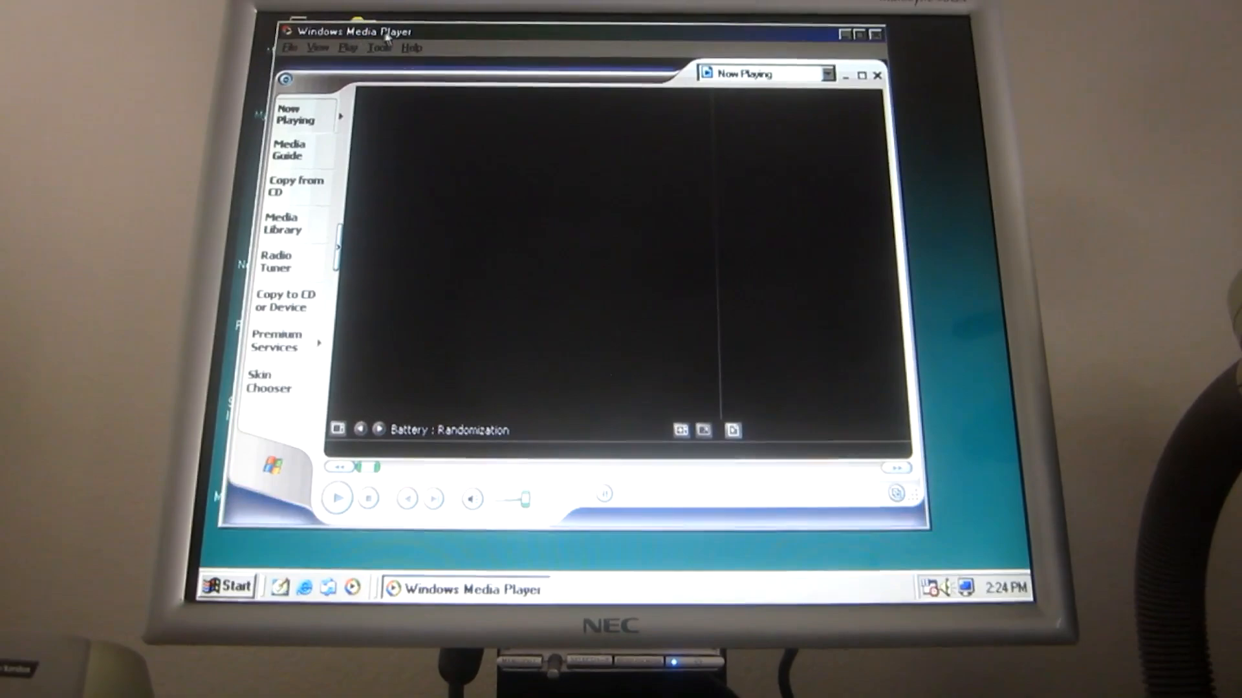
{"action": "left_click", "coordinate": [411, 48]}
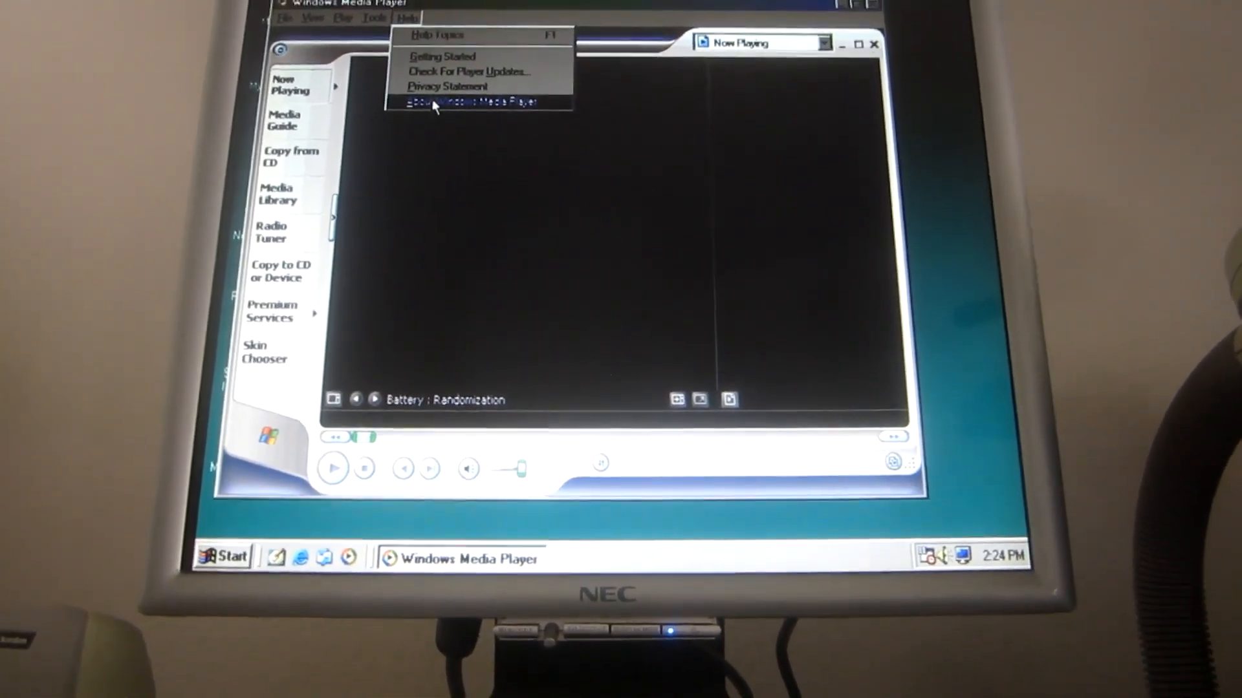
{"action": "left_click", "coordinate": [468, 101]}
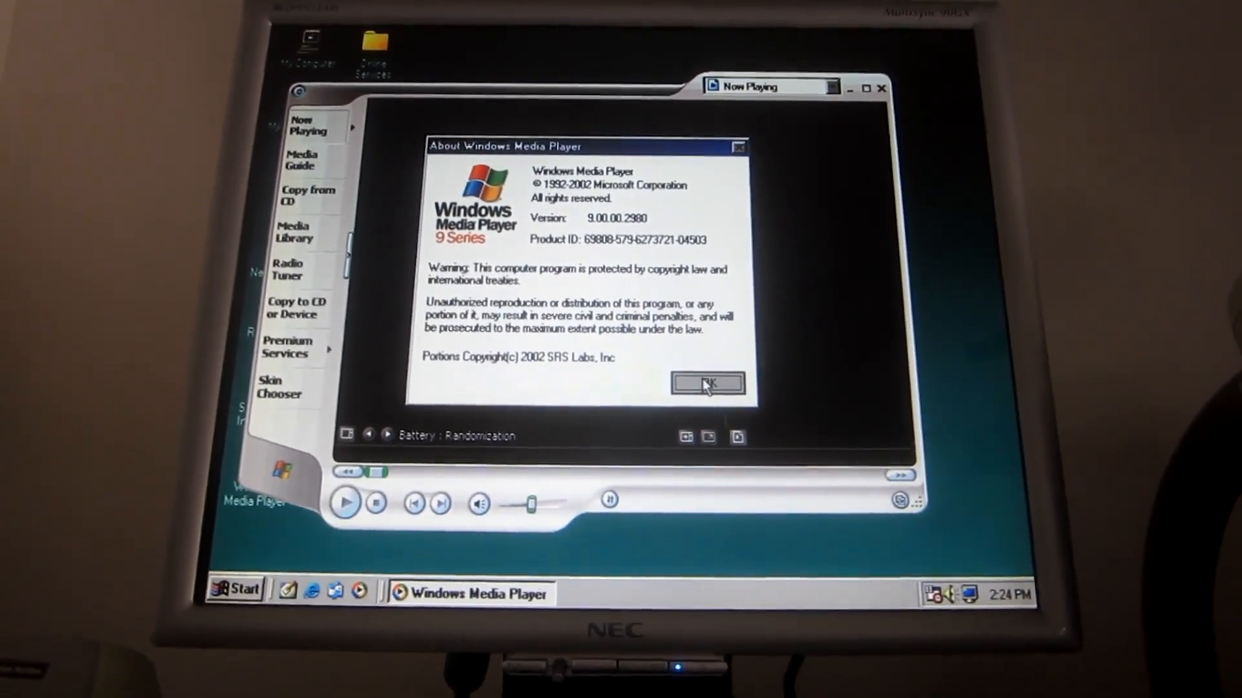
{"action": "left_click", "coordinate": [707, 383]}
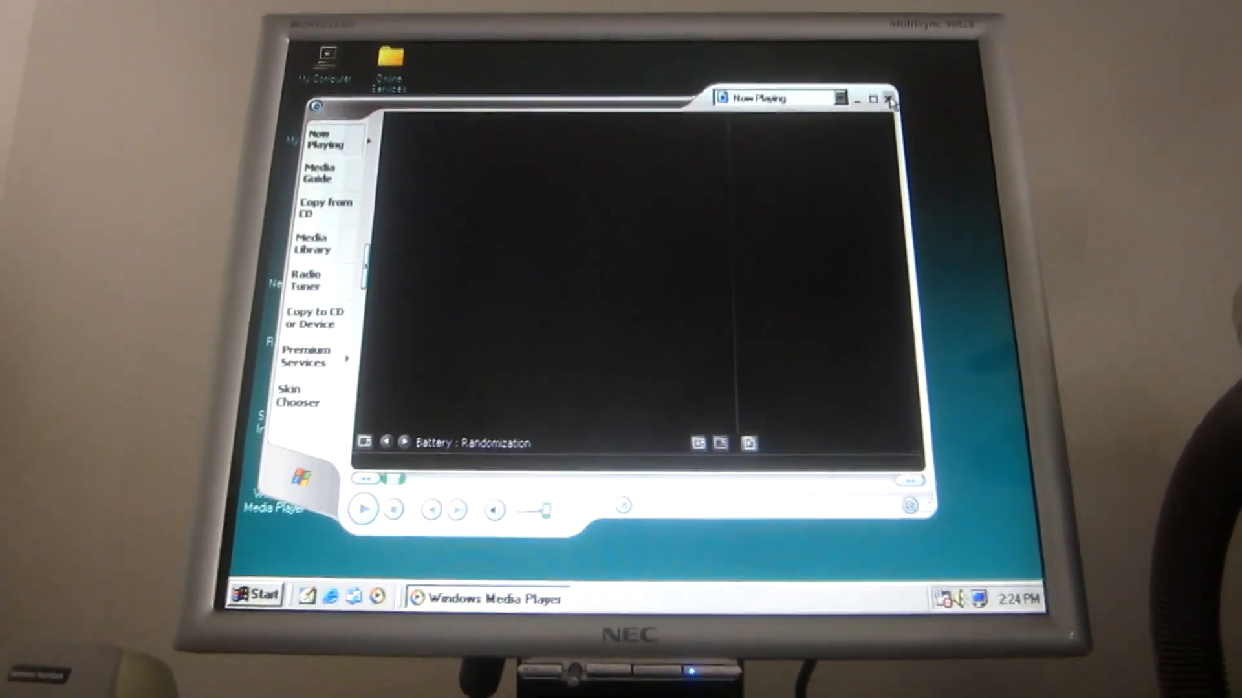
- Close Windows Media Player and launch Outlook Express from the desktop
{"action": "left_click", "coordinate": [888, 97]}
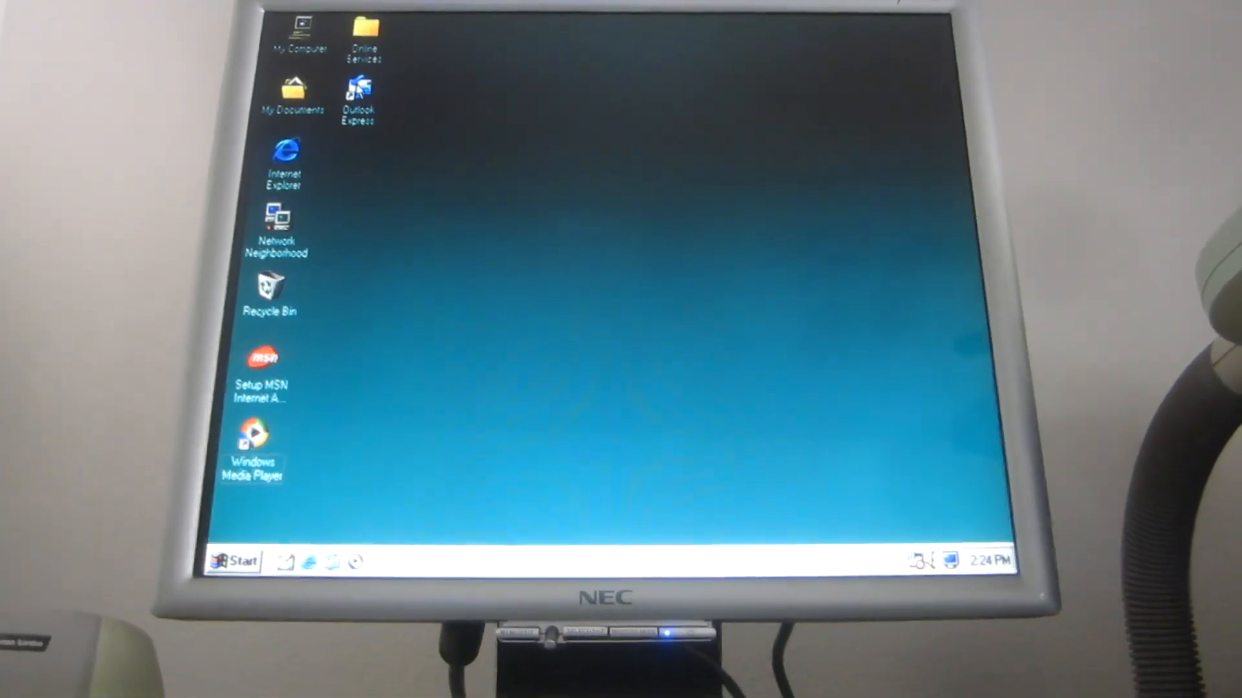
{"action": "left_click", "coordinate": [357, 93]}
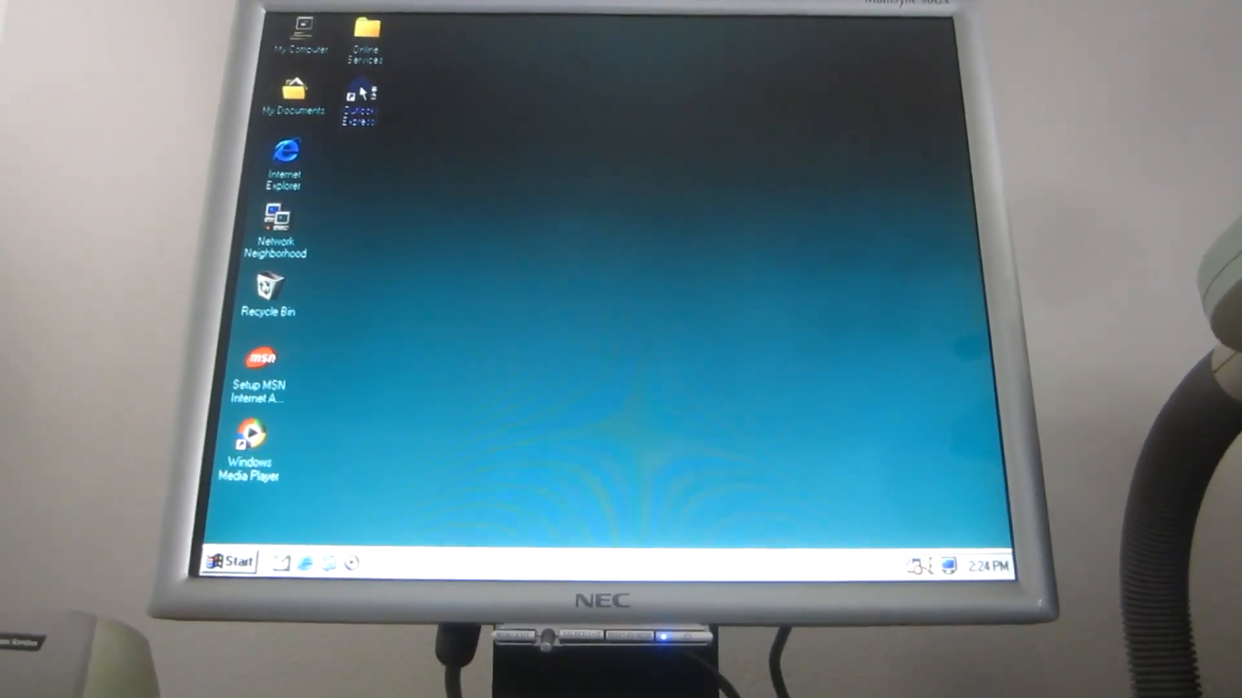
{"action": "double_click", "coordinate": [358, 103]}
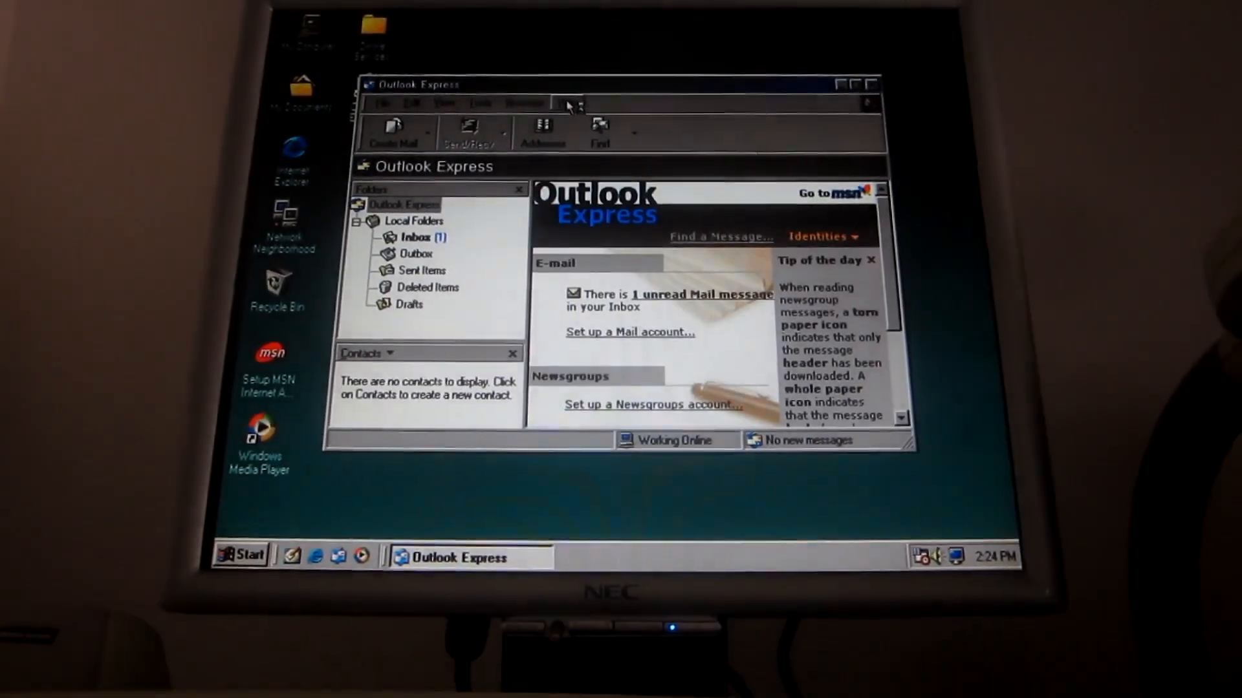
- View the About Outlook Express box showing version 6.00.2800.1123 and dismiss it
{"action": "left_click", "coordinate": [572, 85]}
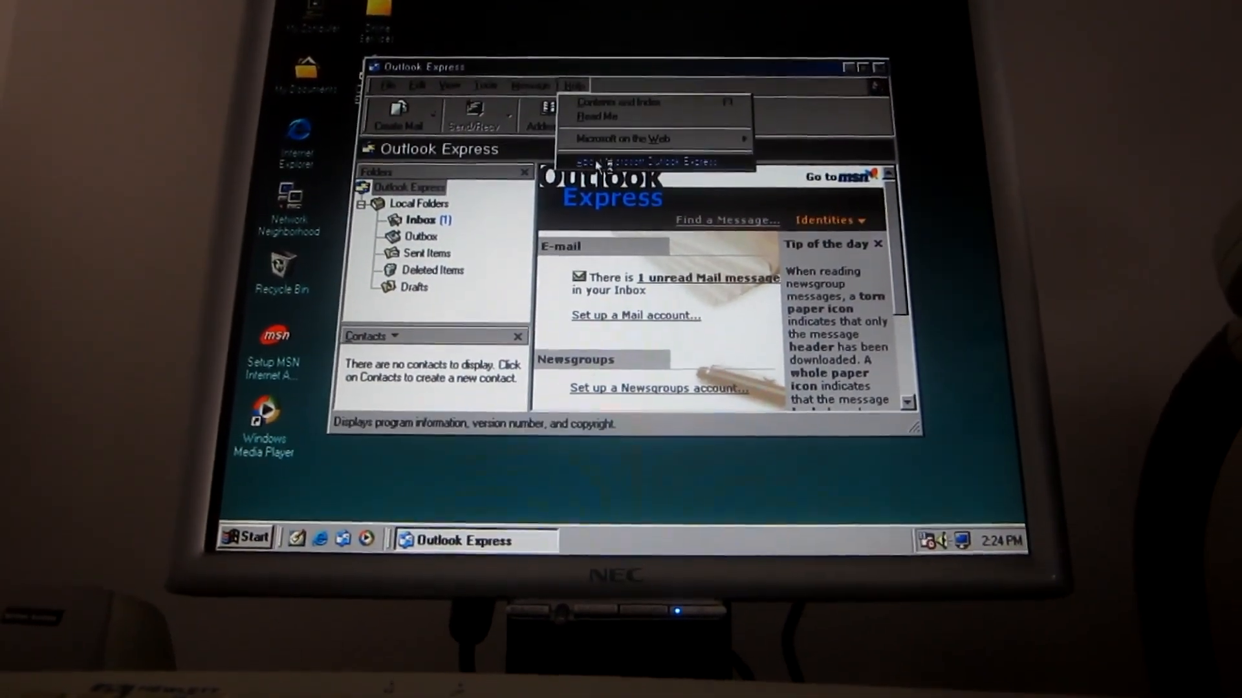
{"action": "left_click", "coordinate": [655, 161]}
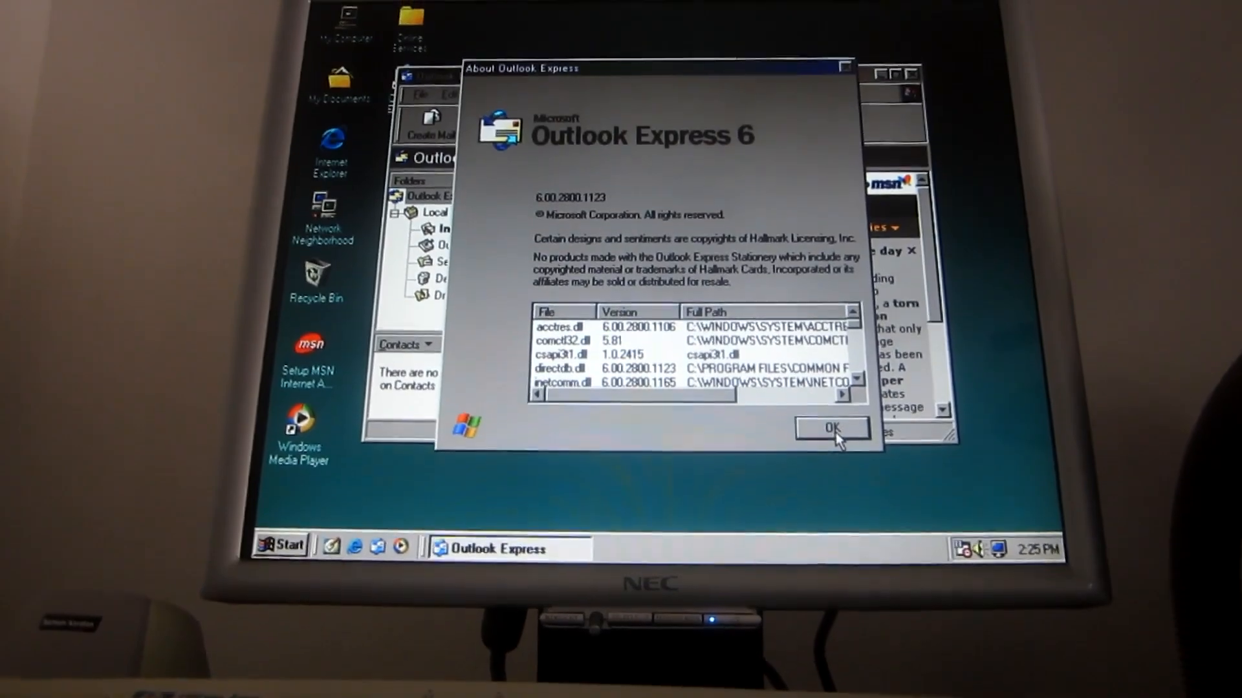
{"action": "left_click", "coordinate": [831, 428]}
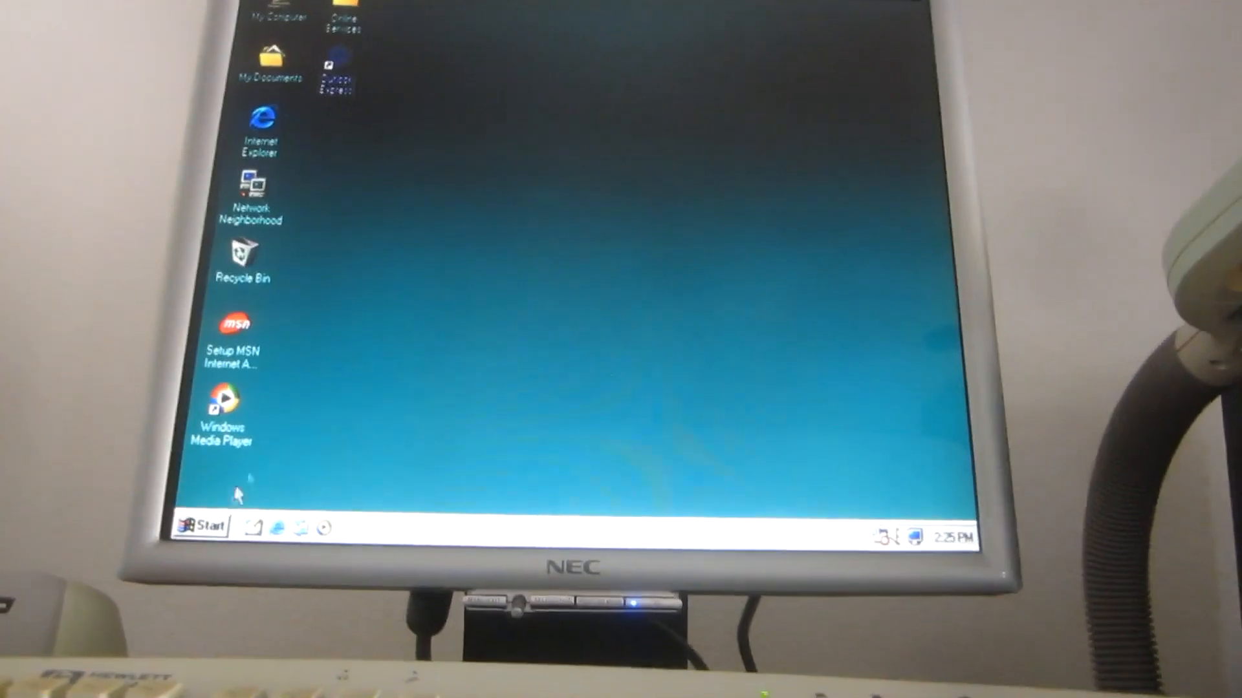
{"action": "left_click", "coordinate": [207, 528]}
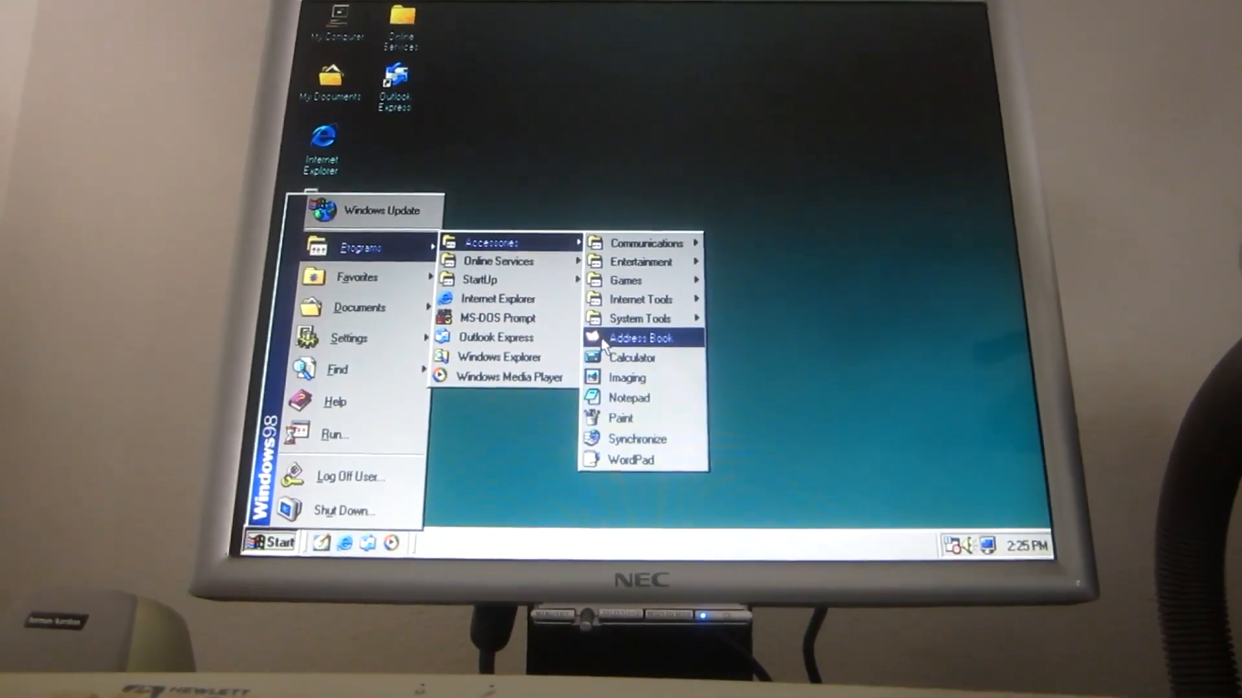
{"action": "left_click", "coordinate": [634, 338]}
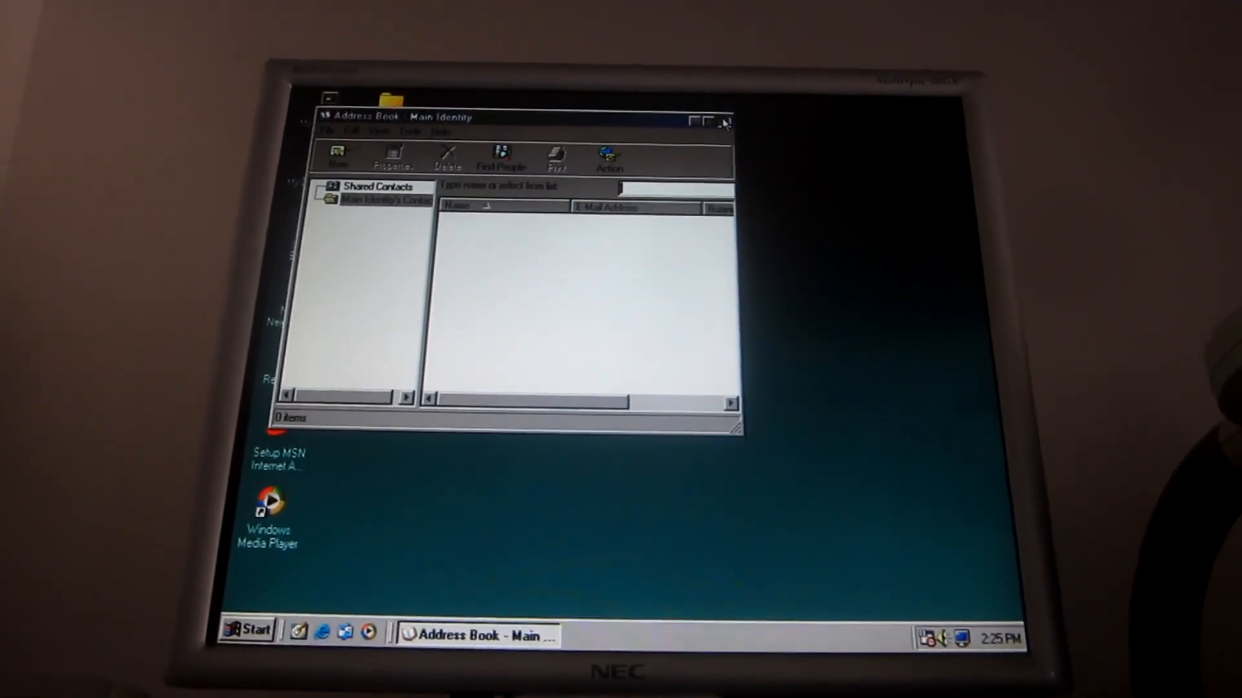
{"action": "left_click", "coordinate": [724, 121]}
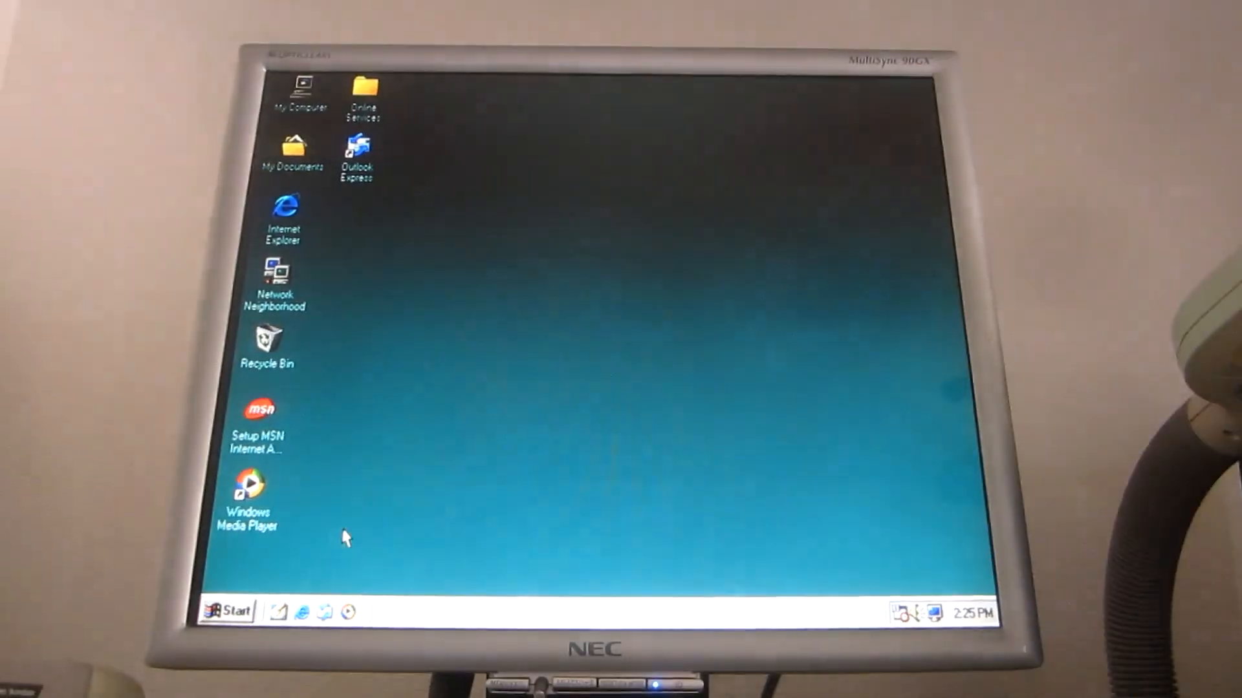
- Browse the Start menu Programs list into the Accessories submenus
{"action": "left_click", "coordinate": [230, 610]}
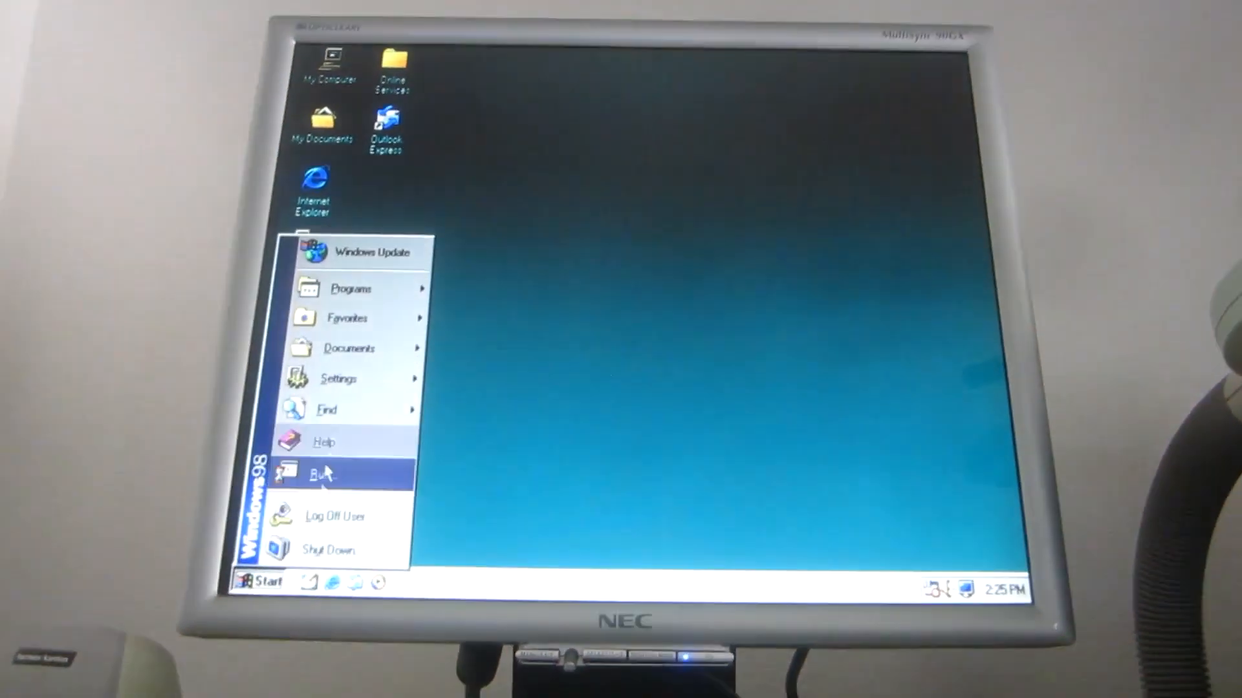
{"action": "left_click", "coordinate": [352, 288]}
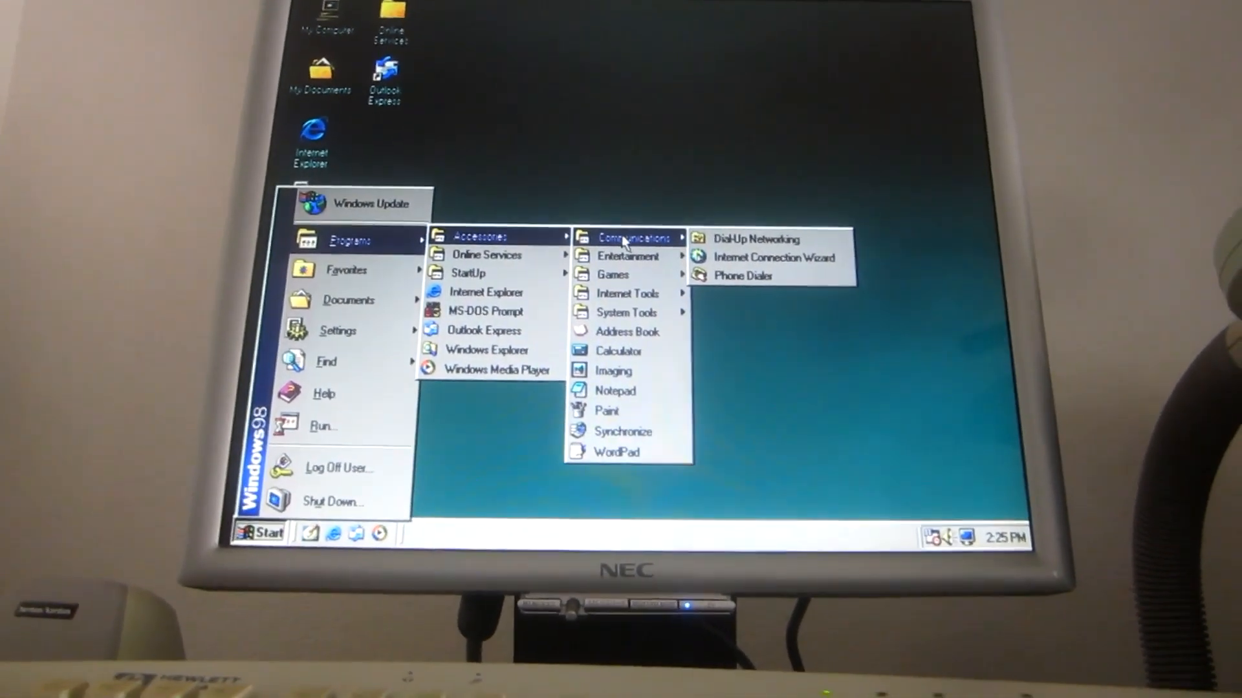
{"action": "mouse_move", "coordinate": [626, 255]}
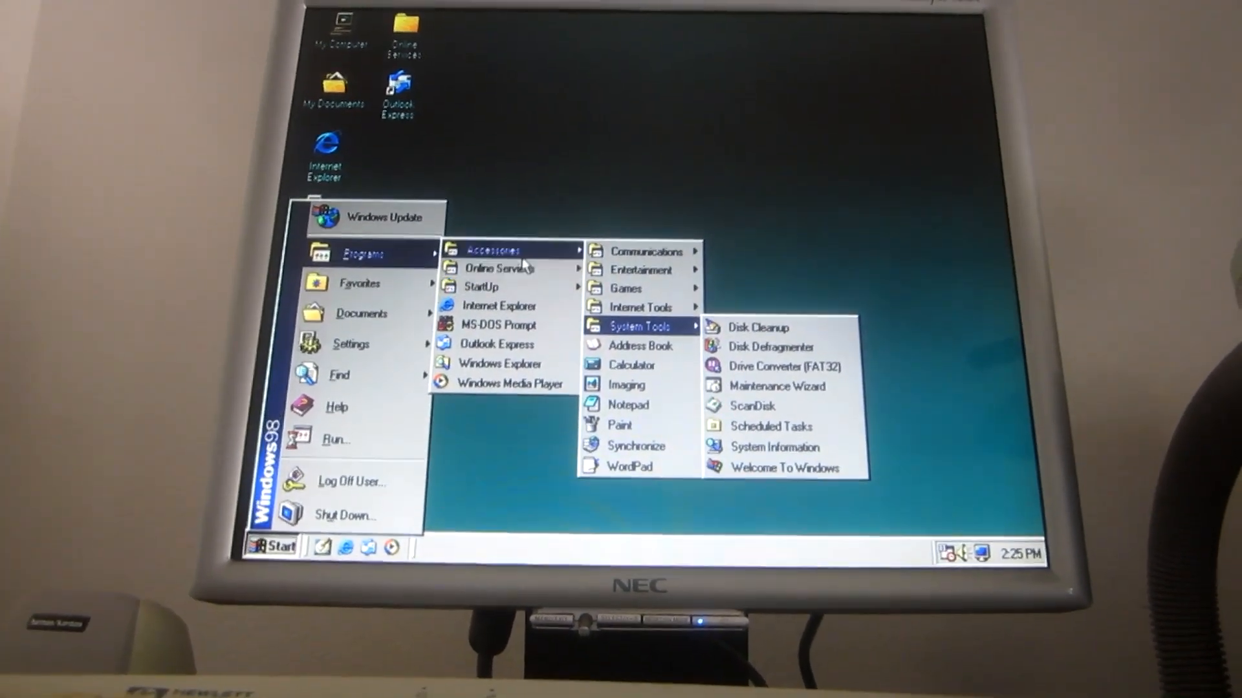
{"action": "mouse_move", "coordinate": [489, 292]}
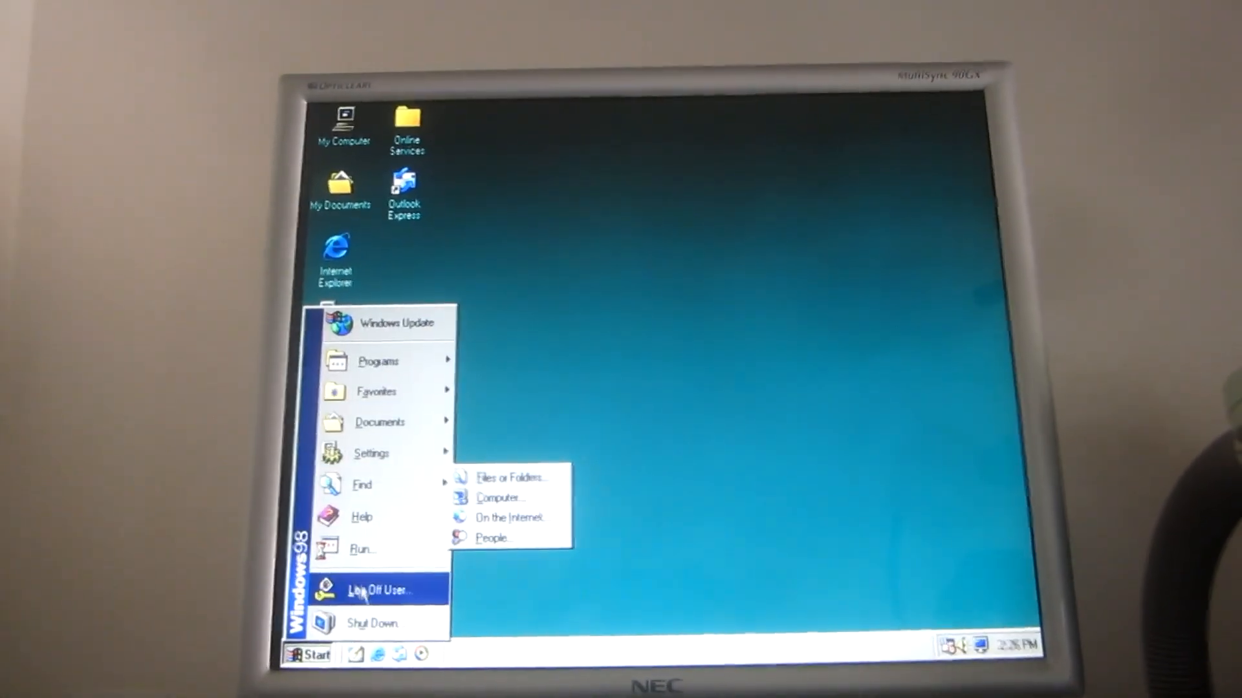
- Choose Shut Down from the Start menu and confirm shutting down the computer
{"action": "left_click", "coordinate": [372, 623]}
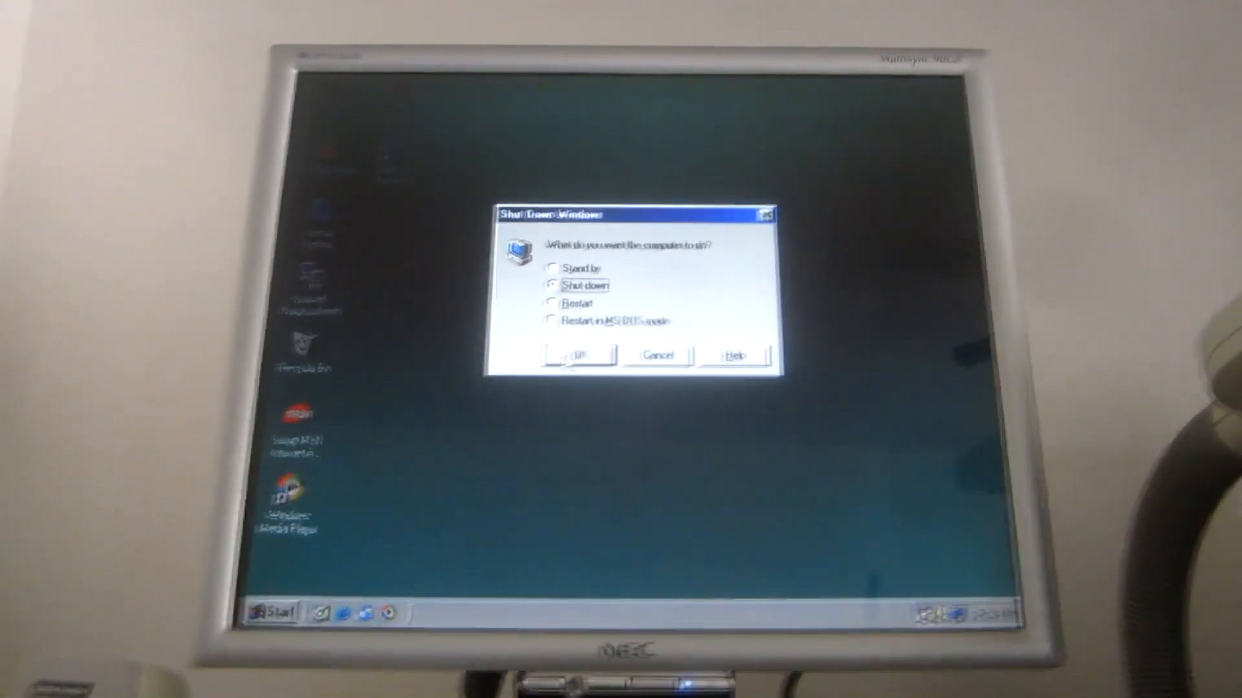
{"action": "left_click", "coordinate": [579, 354]}
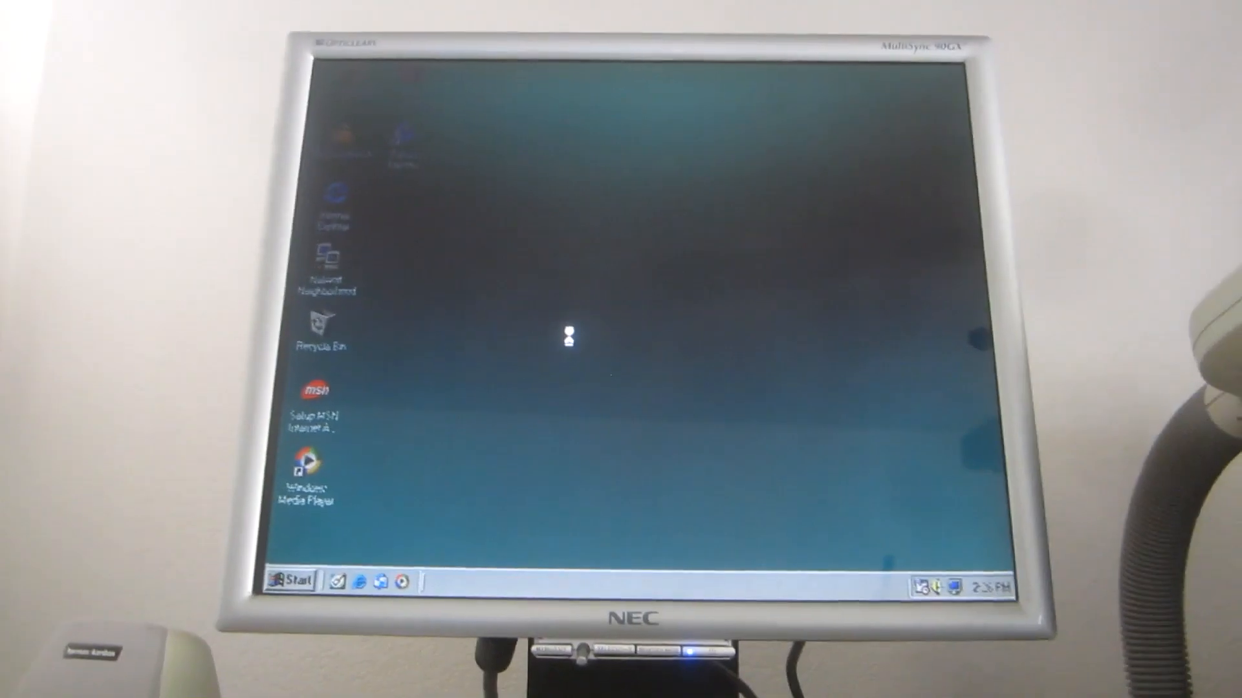